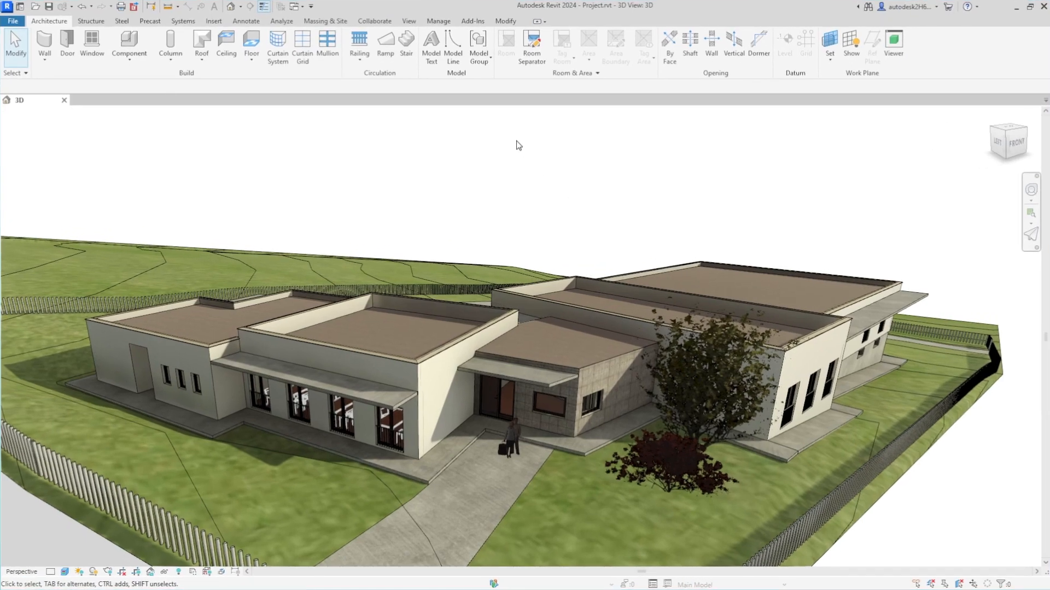
# Review the Open BIM collaboration add-in commands for the house model
pyautogui.click(472, 21)
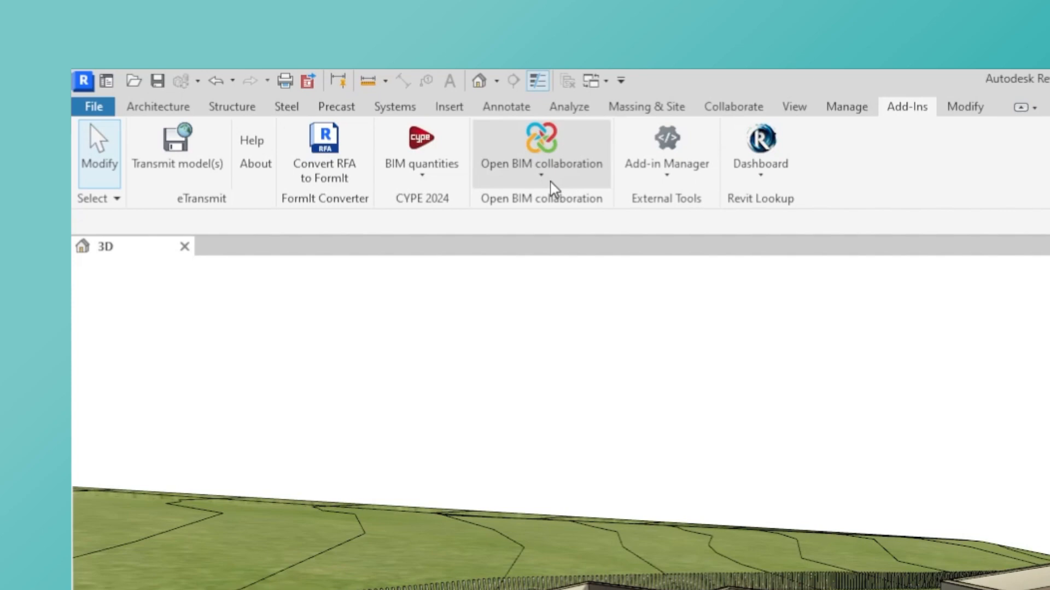
pyautogui.click(541, 154)
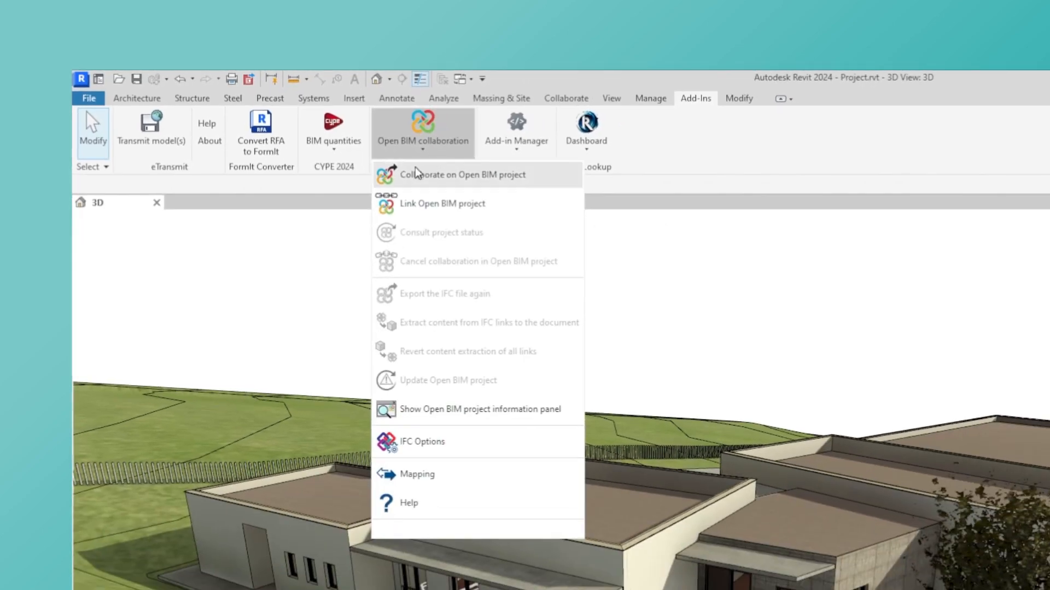
pyautogui.click(461, 175)
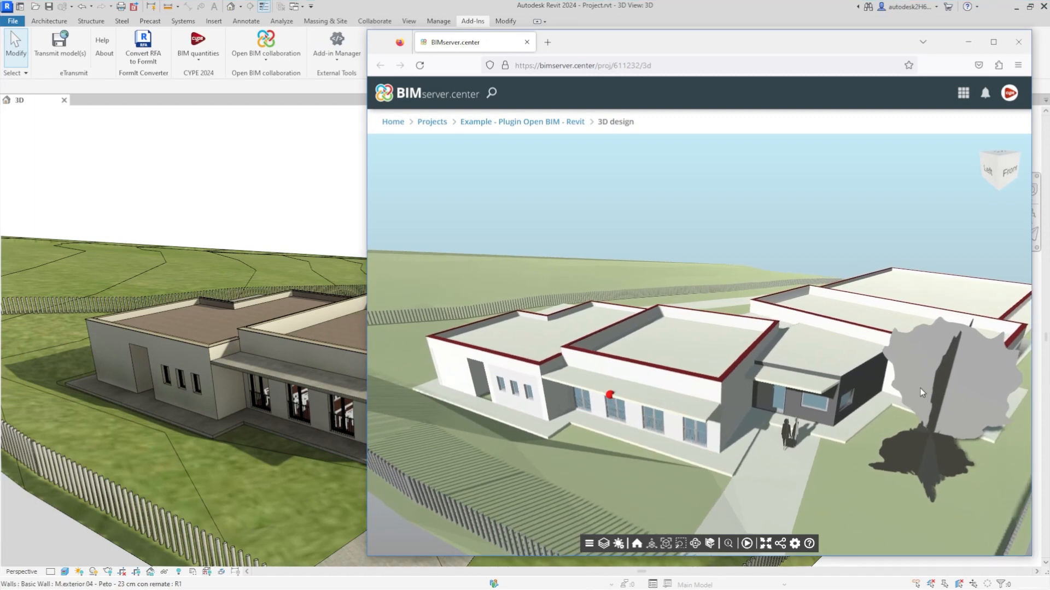
# Orbit the building model in the BIMserver.center project viewer
pyautogui.moveTo(922, 392); pyautogui.dragTo(898, 392)
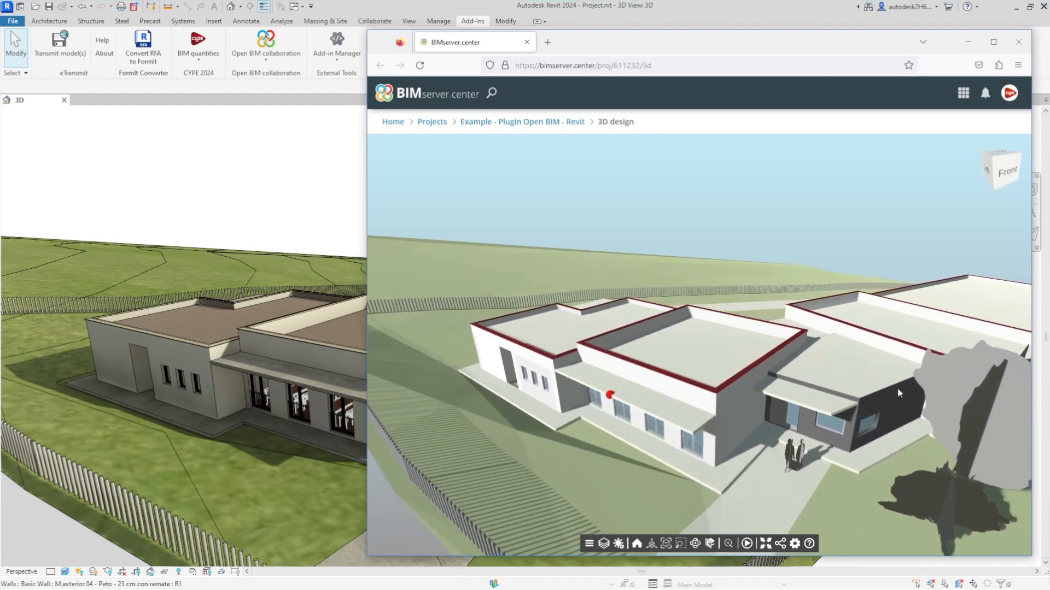
pyautogui.moveTo(899, 393); pyautogui.dragTo(864, 376)
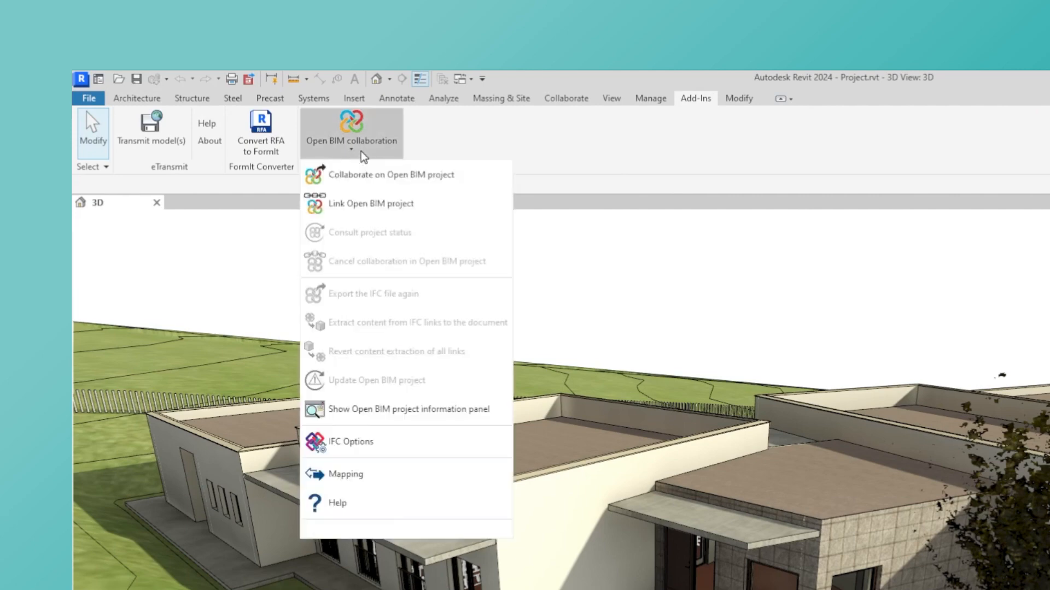
pyautogui.moveTo(392, 175)
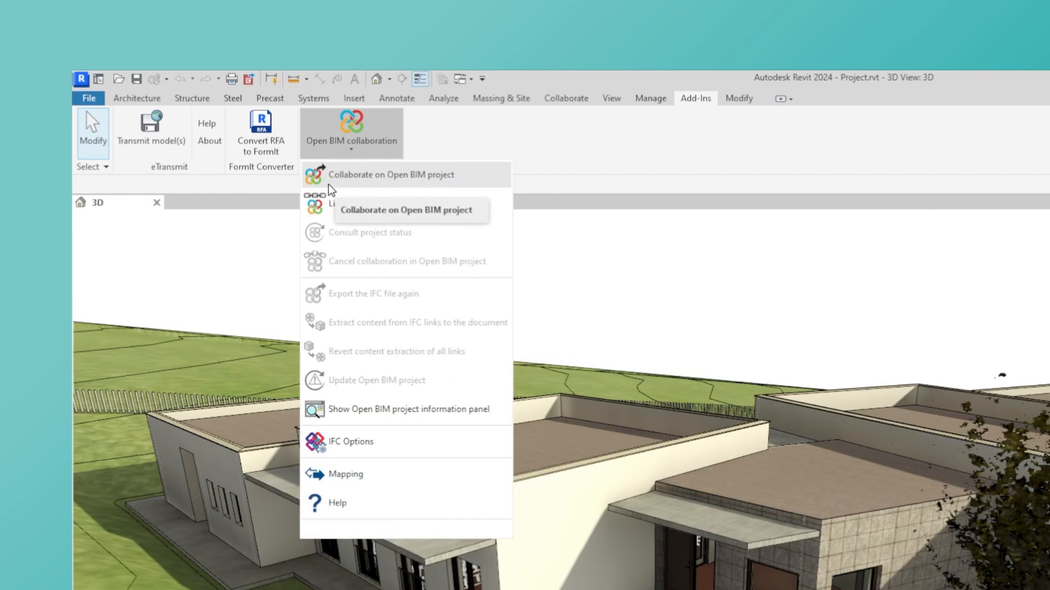
pyautogui.moveTo(458, 189)
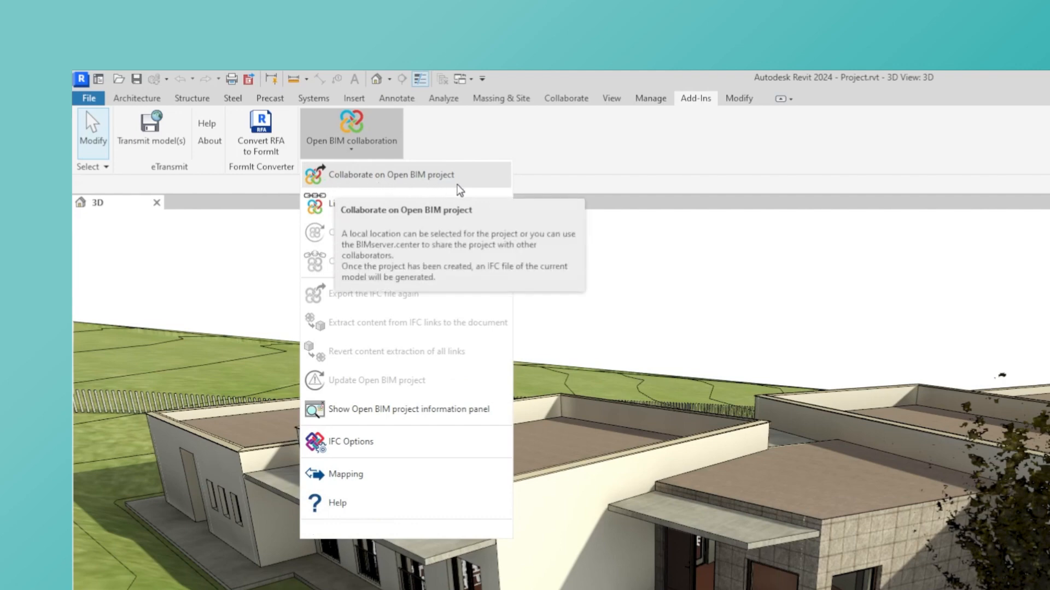
pyautogui.click(391, 175)
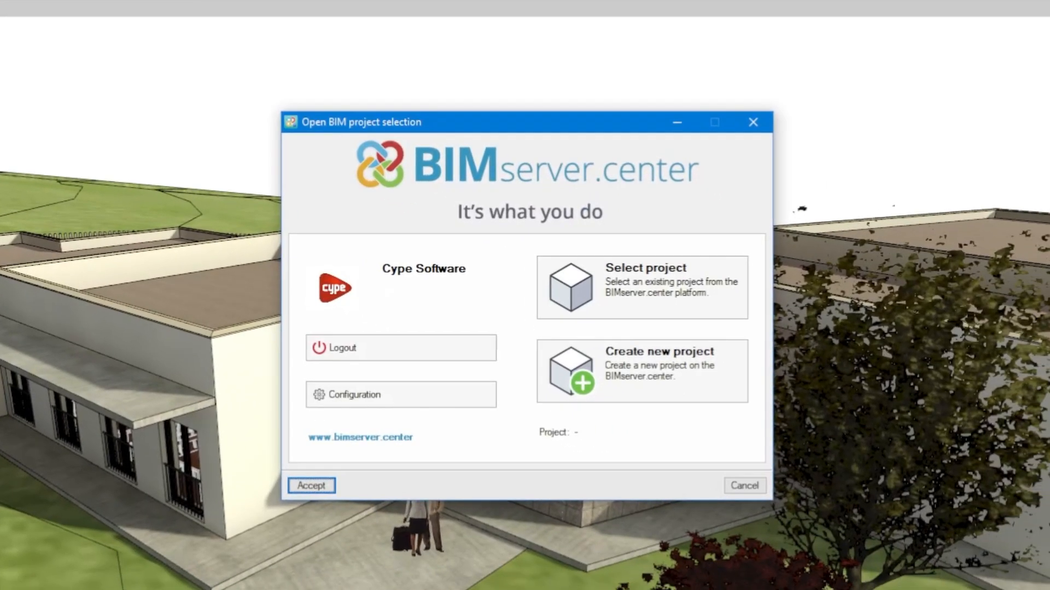
pyautogui.moveTo(549, 280)
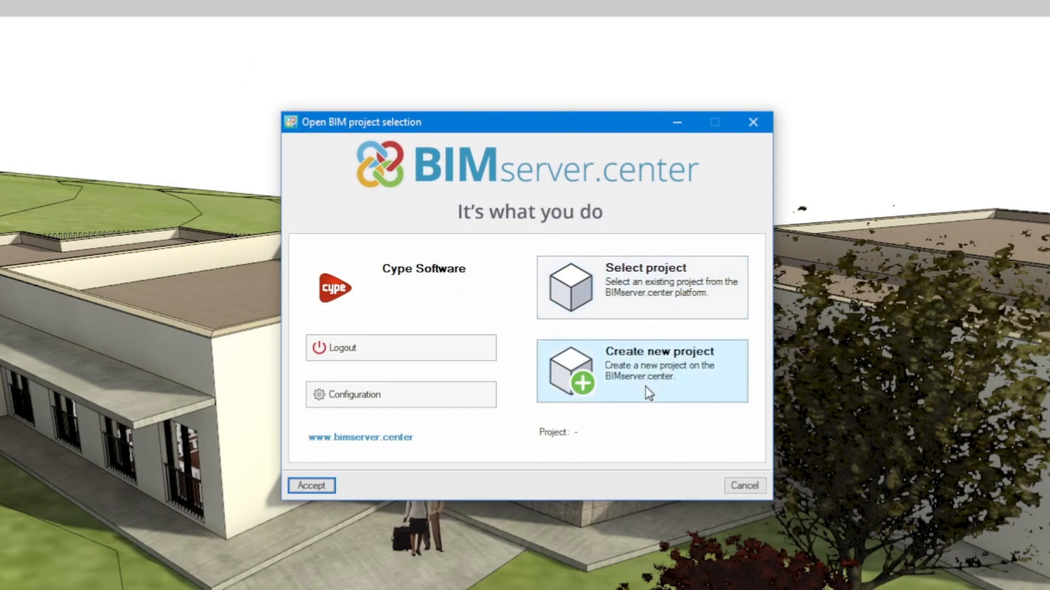
pyautogui.click(641, 371)
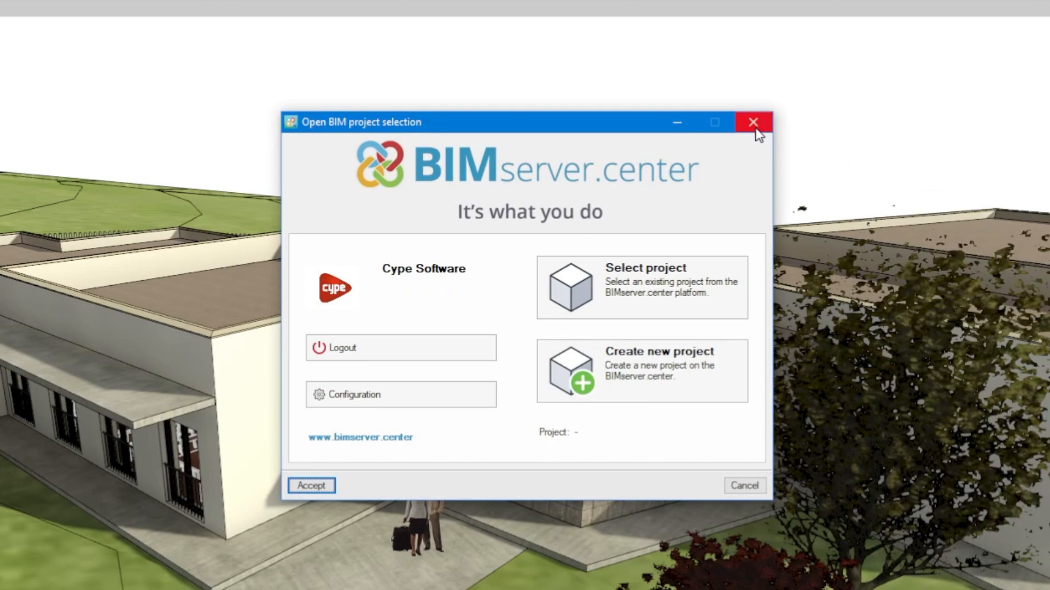
pyautogui.click(753, 123)
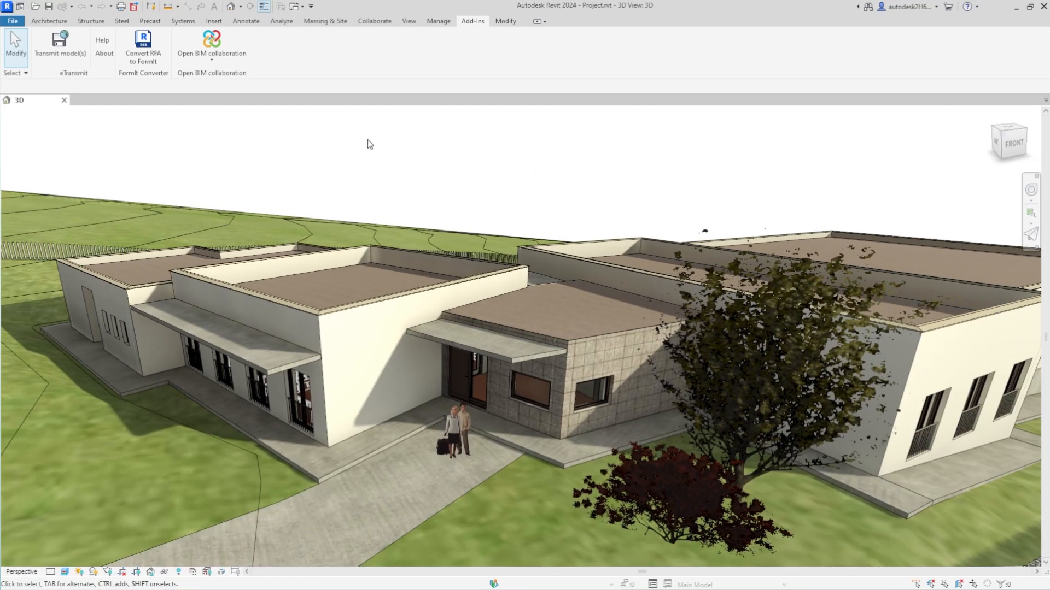
# Link the model to the Example - Plugin Open BIM - Revit project and check the link
pyautogui.click(211, 48)
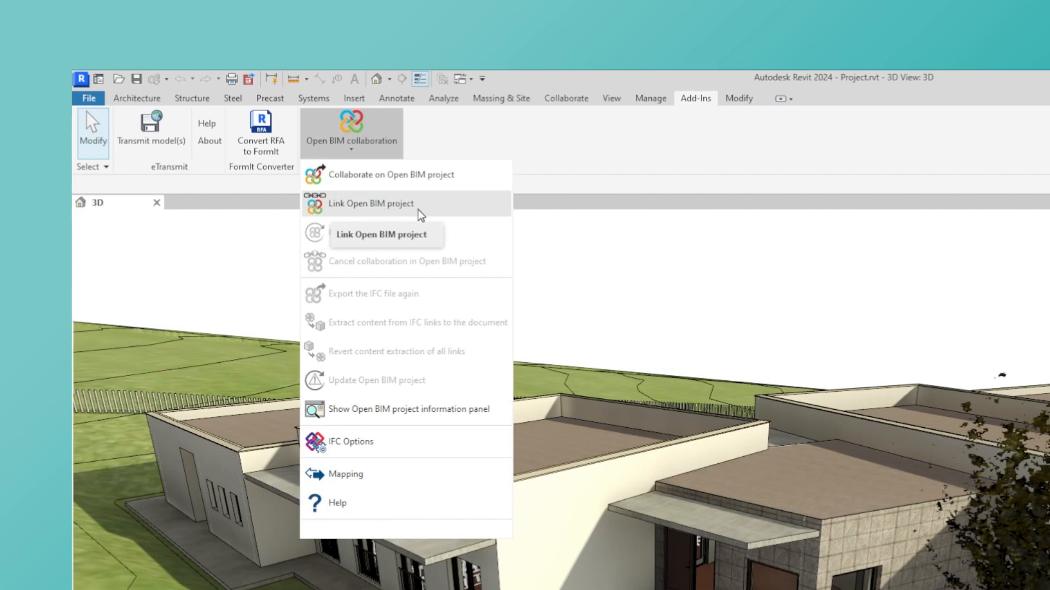
pyautogui.click(371, 204)
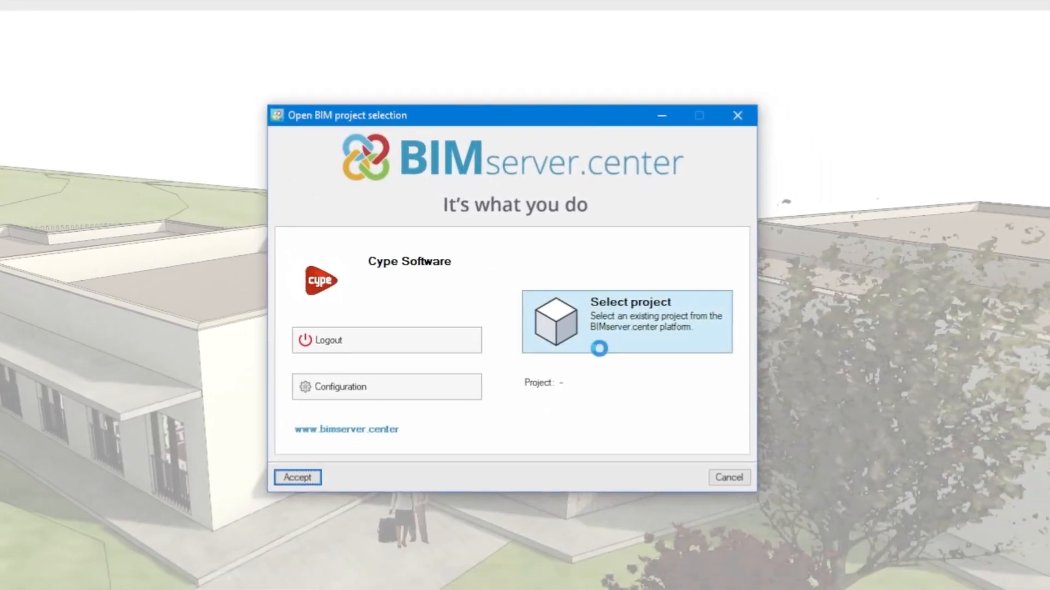
pyautogui.click(626, 321)
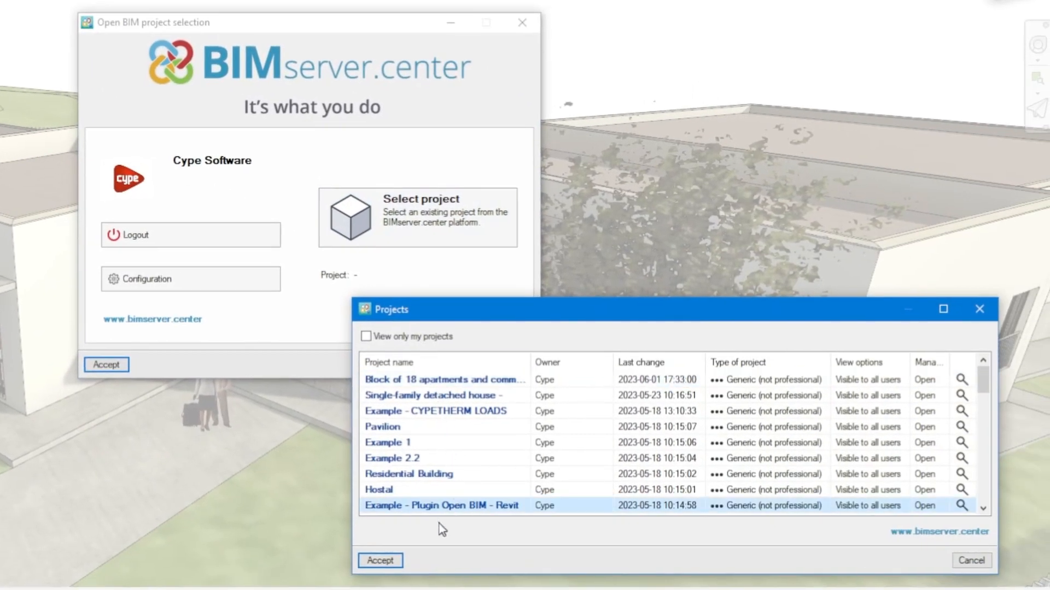
pyautogui.click(380, 560)
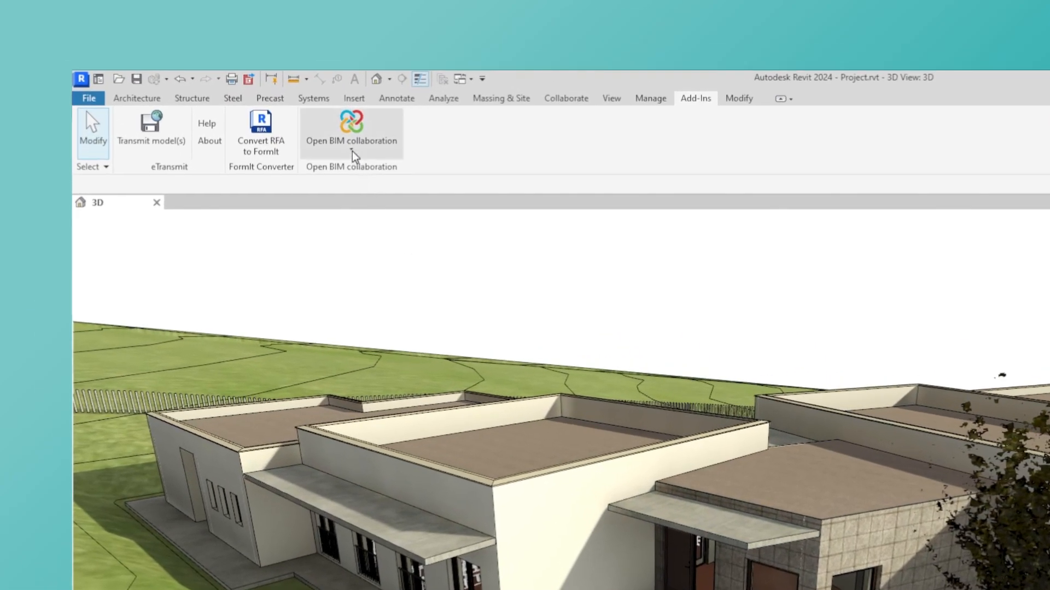
pyautogui.click(351, 130)
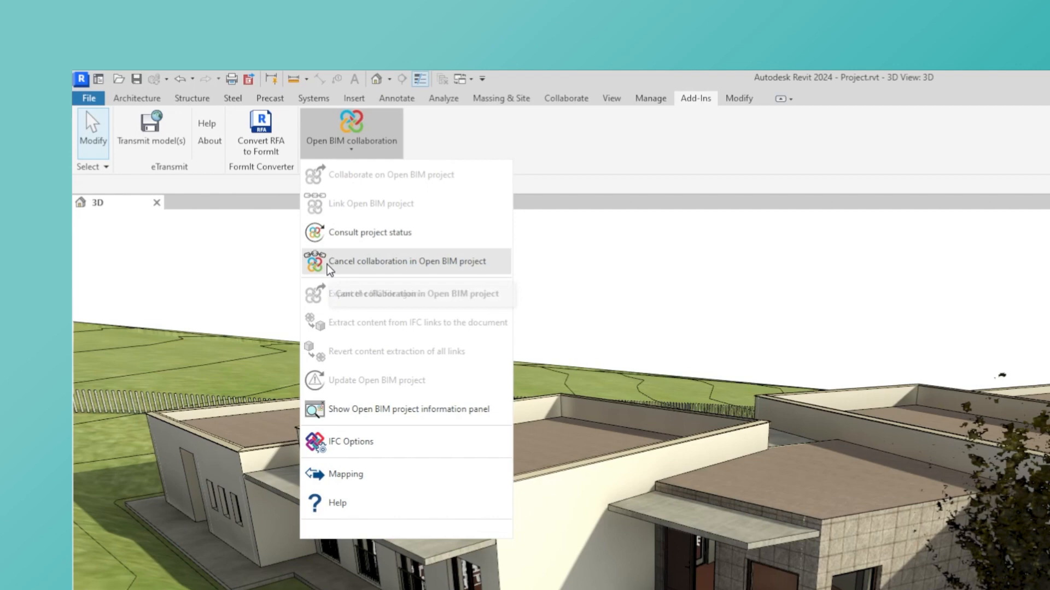
pyautogui.moveTo(486, 271)
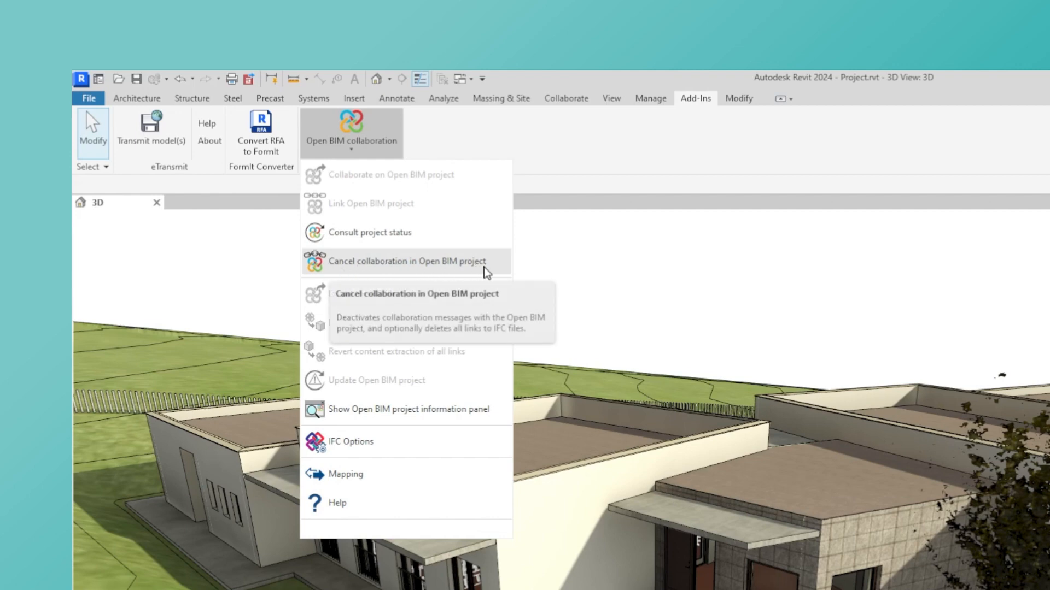
pyautogui.moveTo(325, 305)
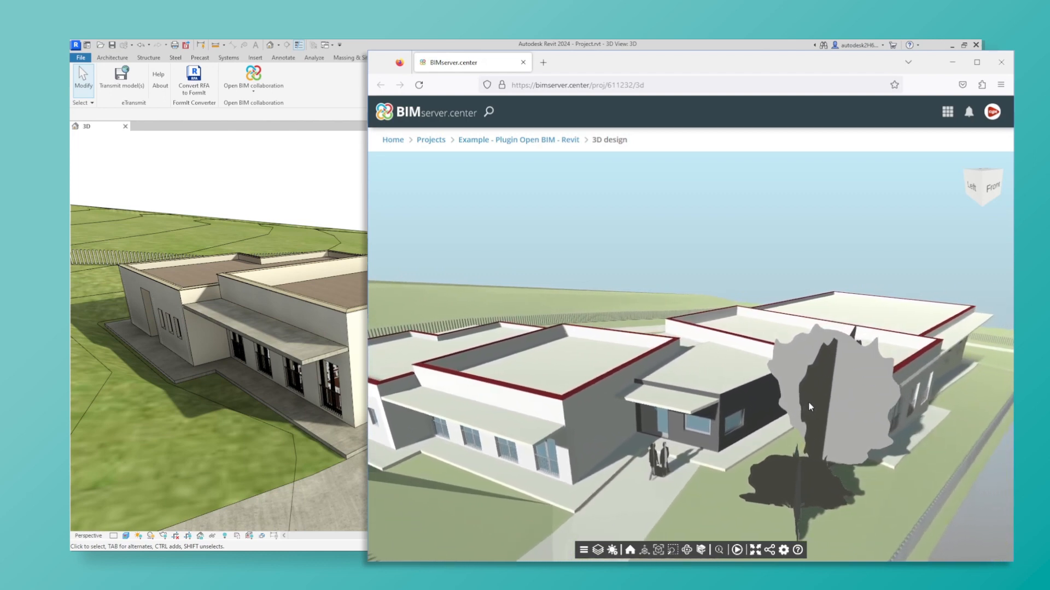
# Orbit the linked project's building model in the browser viewer
pyautogui.moveTo(810, 407); pyautogui.dragTo(751, 403)
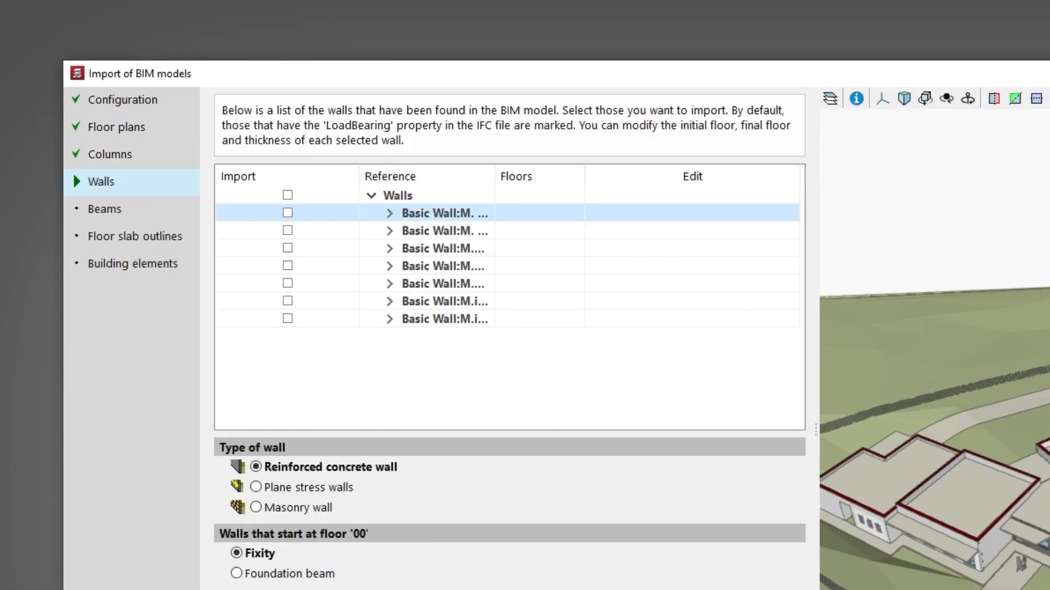
# Show the Walls step of the Import of BIM models wizard
pyautogui.click(135, 236)
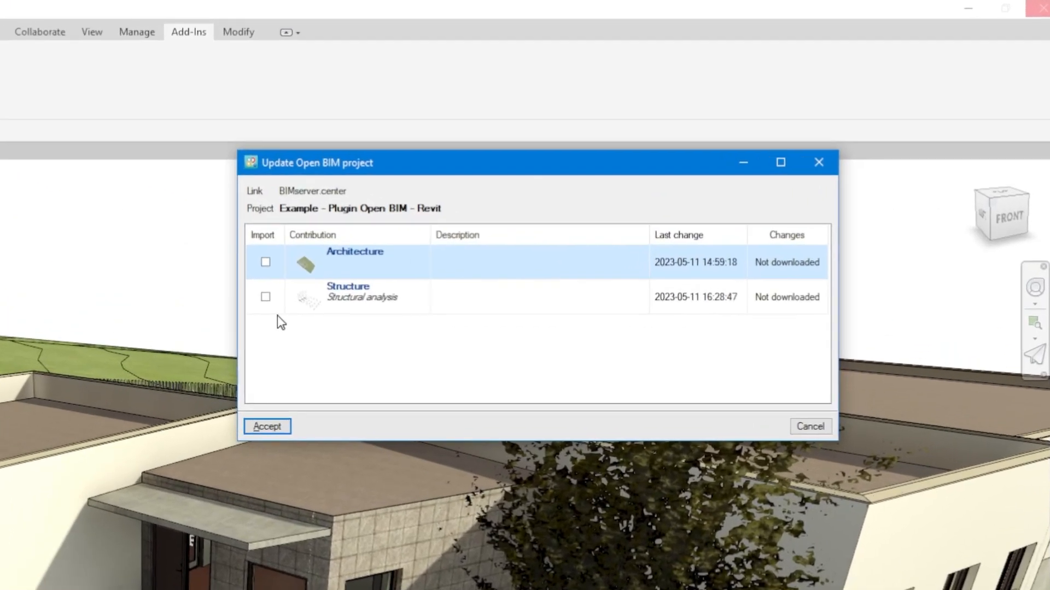
# Mark the Structure contribution and confirm its import
pyautogui.click(264, 296)
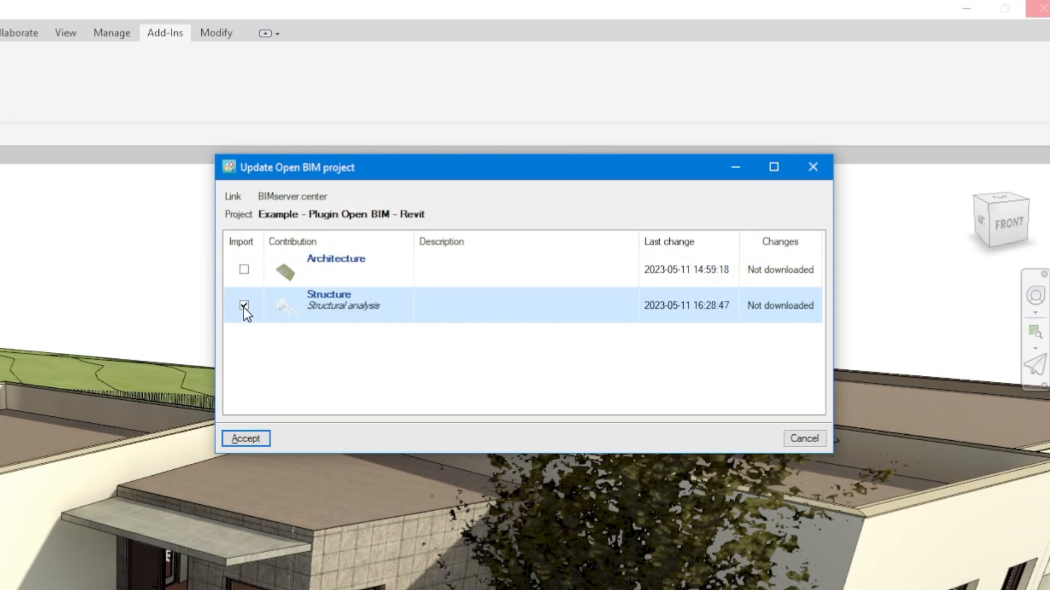
pyautogui.click(245, 438)
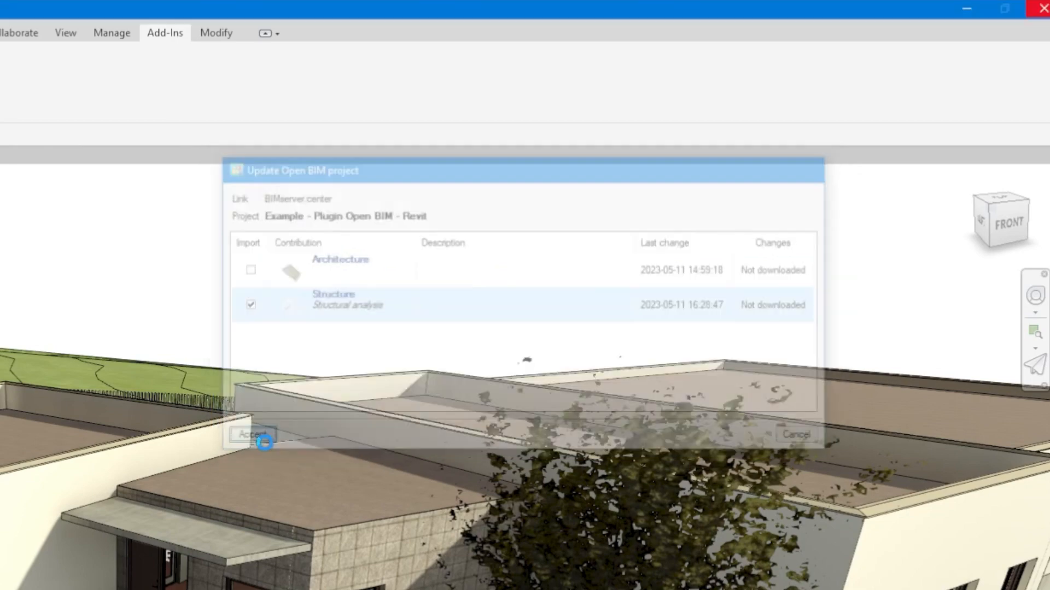
pyautogui.click(253, 434)
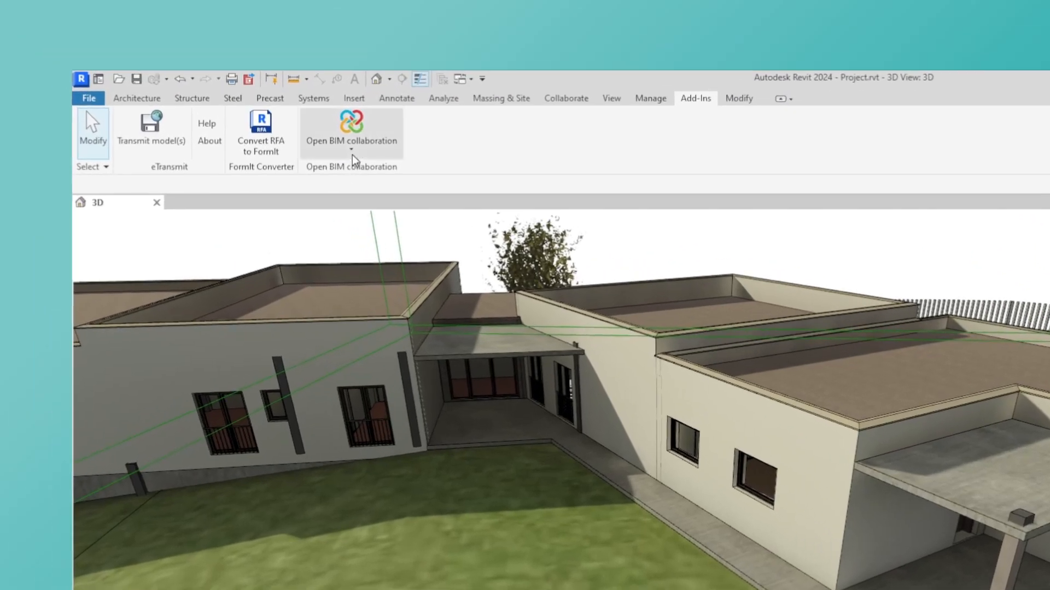
pyautogui.click(351, 138)
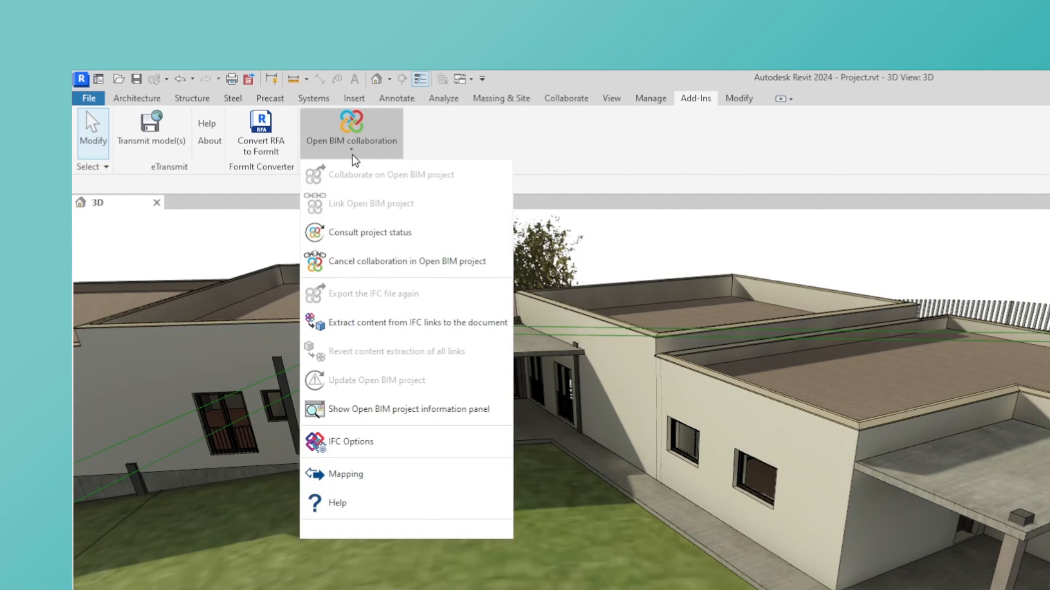
pyautogui.moveTo(348, 176)
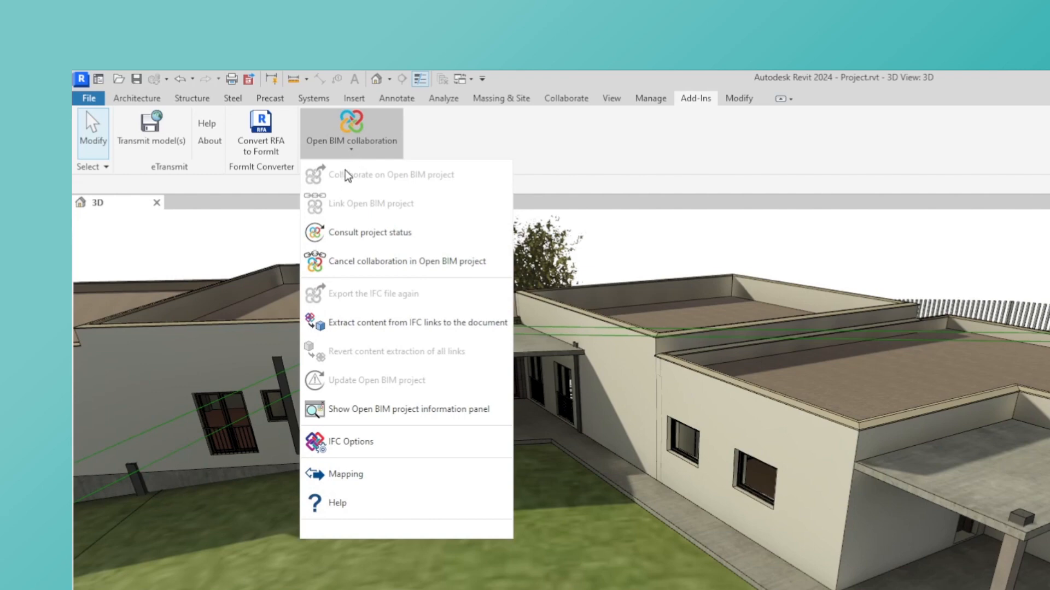
pyautogui.moveTo(376, 231)
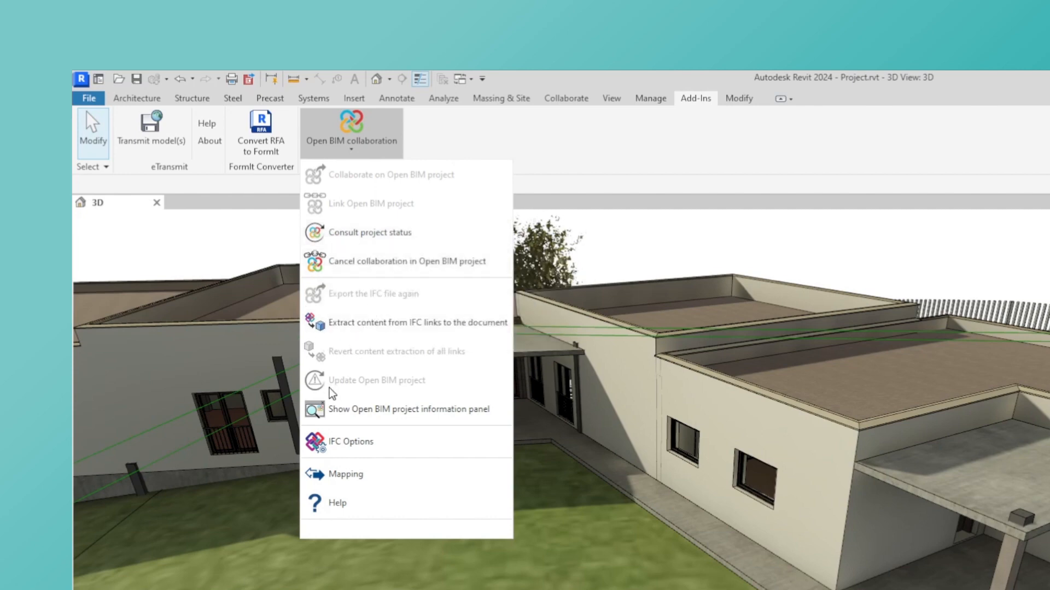
pyautogui.moveTo(432, 395)
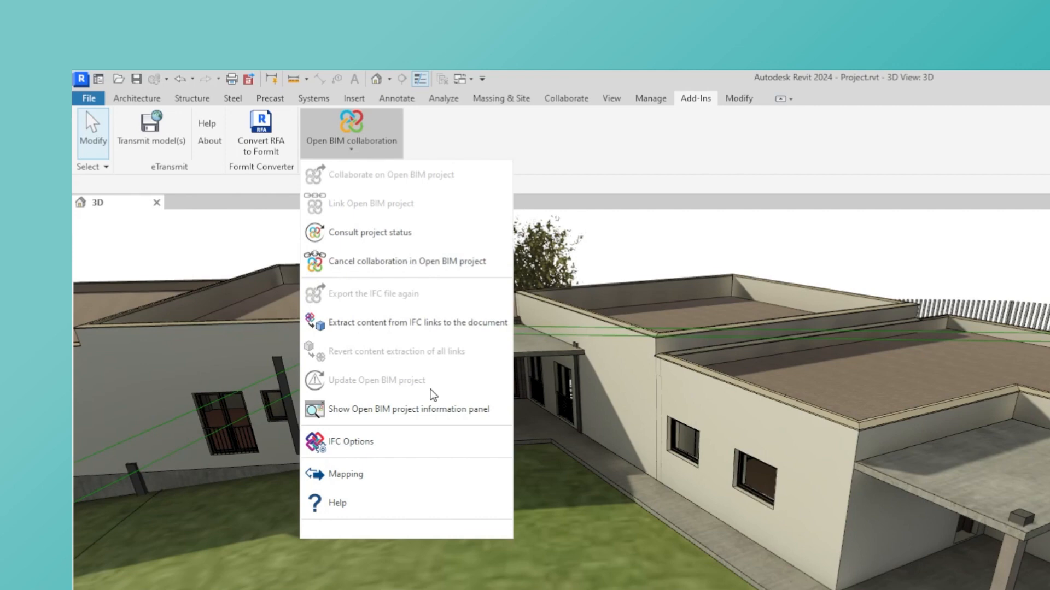
# Update the project with only Structure, then select the Structure.ifc link
pyautogui.click(377, 380)
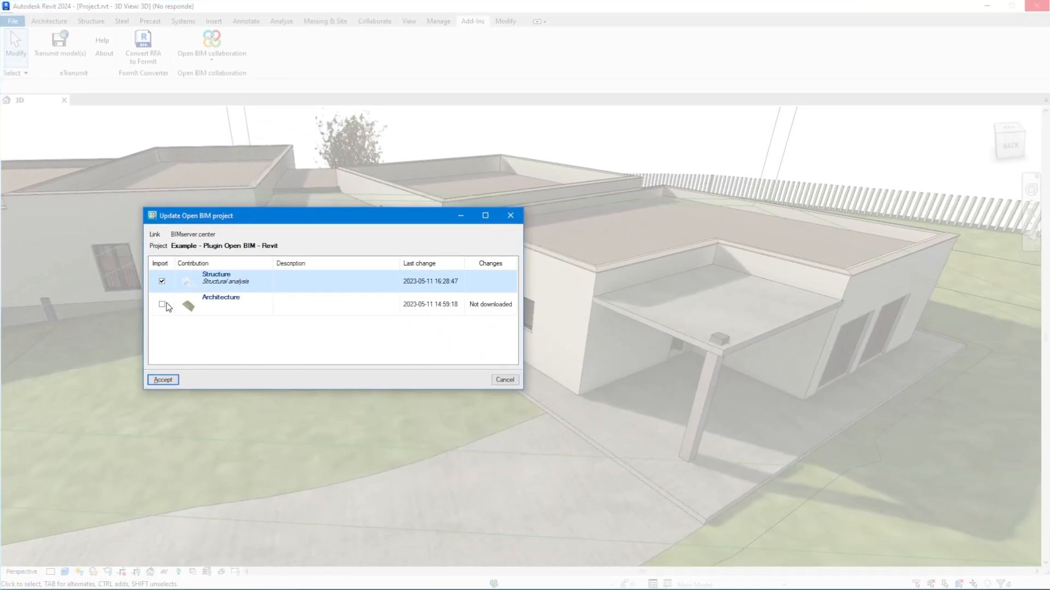
pyautogui.click(161, 380)
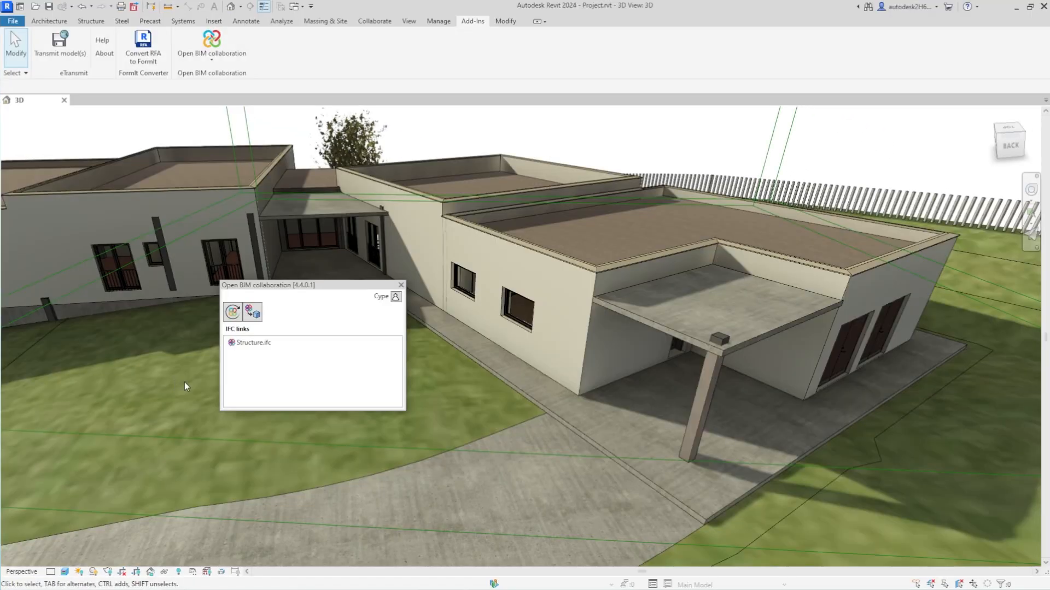
pyautogui.click(253, 342)
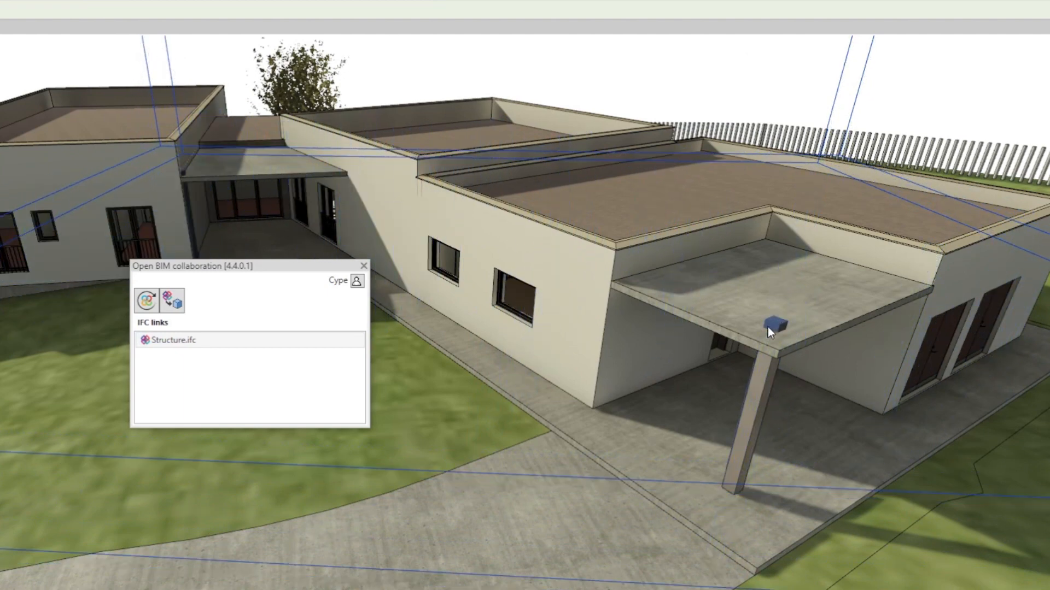
pyautogui.click(171, 340)
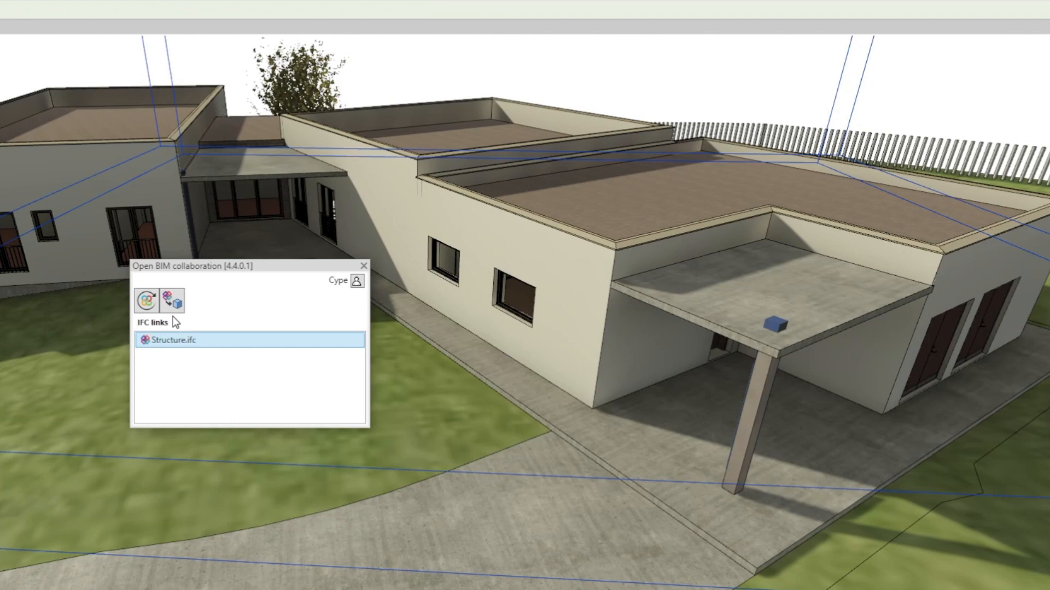
pyautogui.moveTo(173, 301)
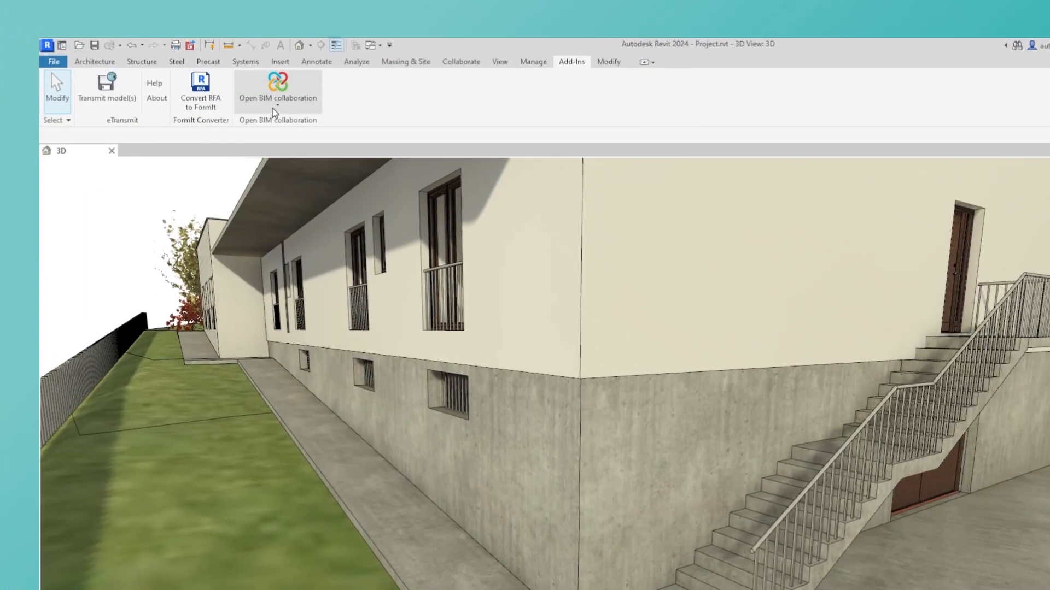
# Show the Open BIM project information panel and select Structure.ifc
pyautogui.click(277, 91)
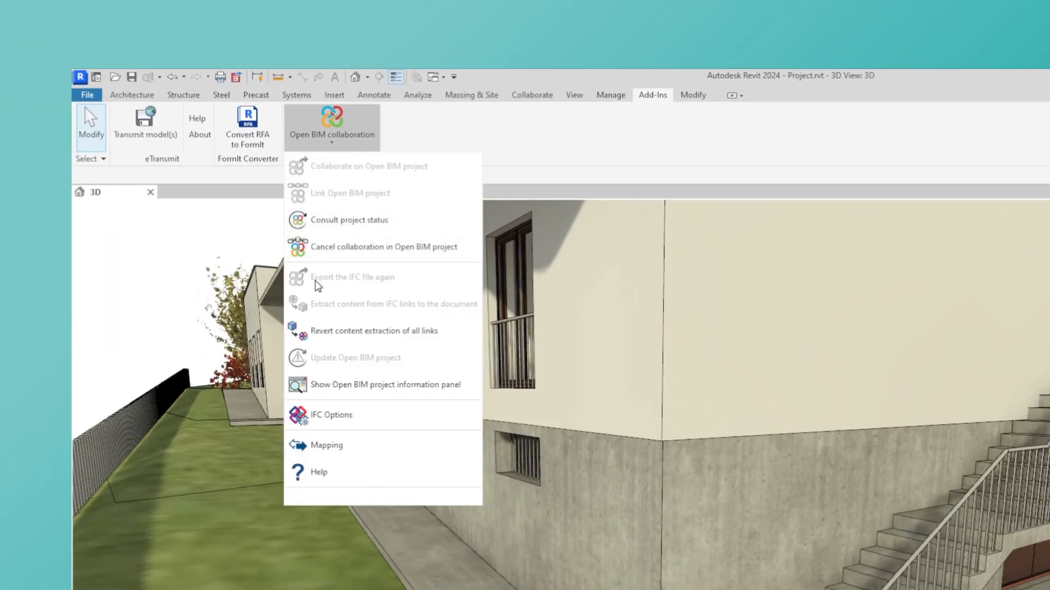
pyautogui.moveTo(359, 388)
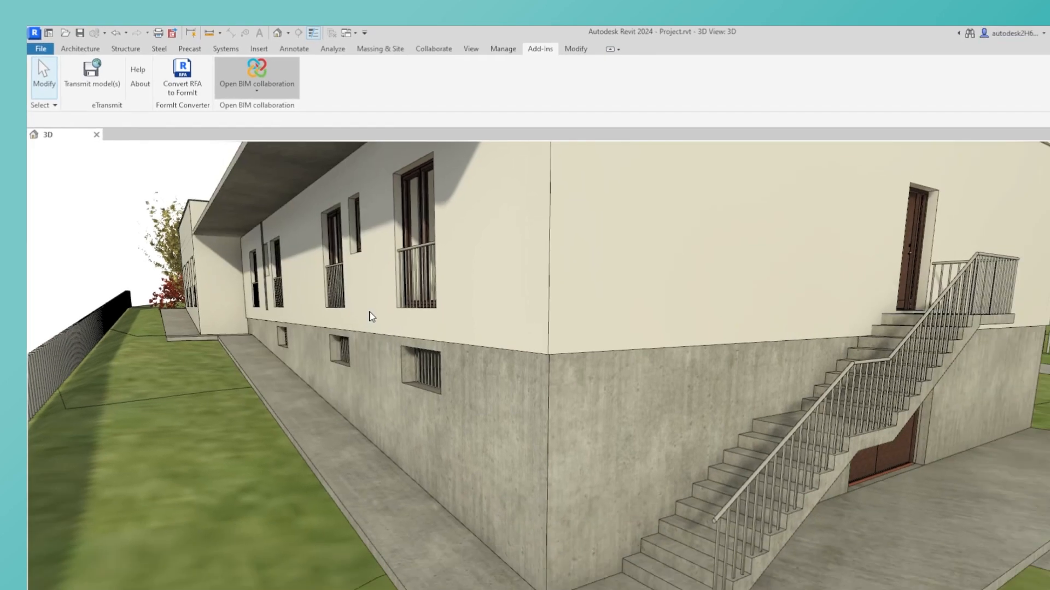
pyautogui.click(256, 73)
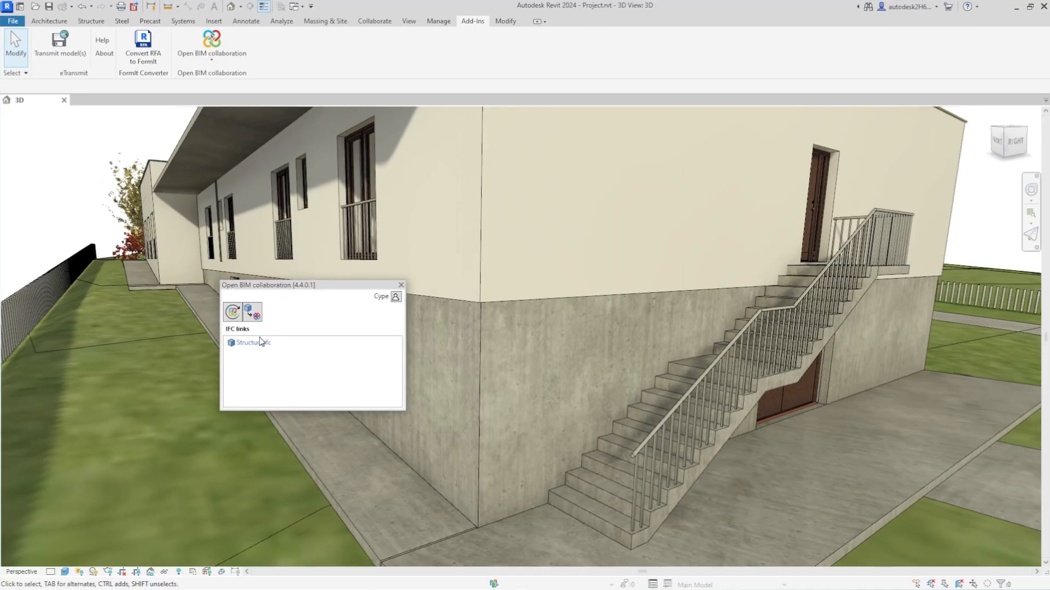
pyautogui.click(252, 343)
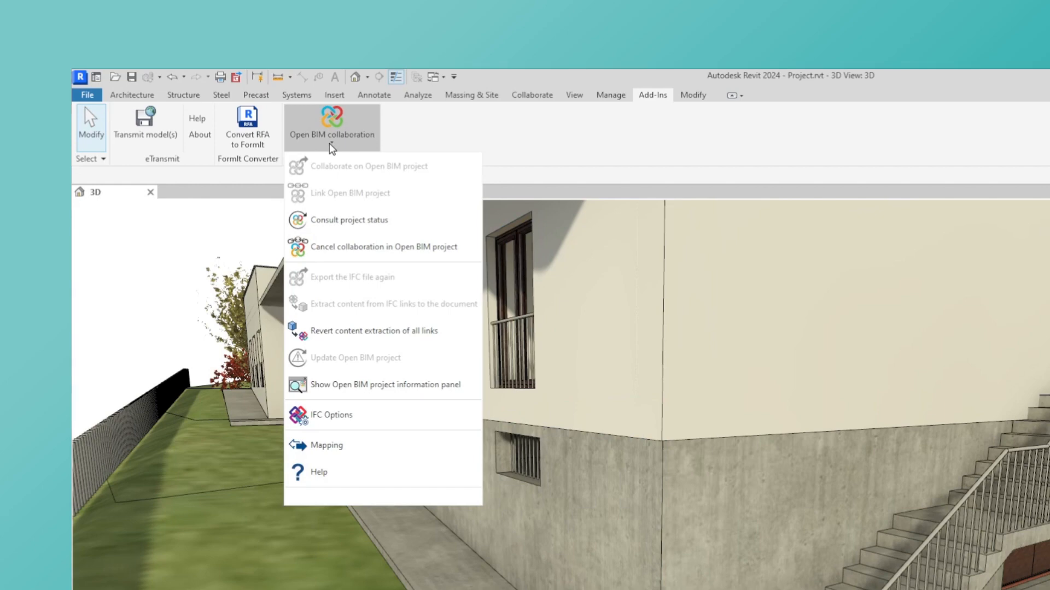
pyautogui.moveTo(330, 414)
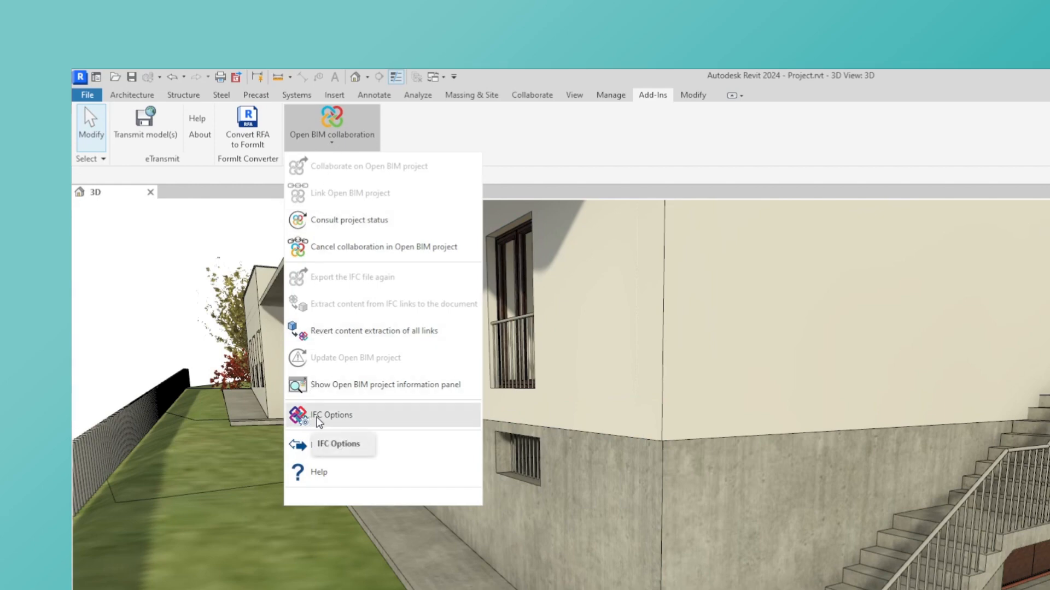
# Open the IFC Options with the IFC Export Classes mapping table
pyautogui.click(331, 414)
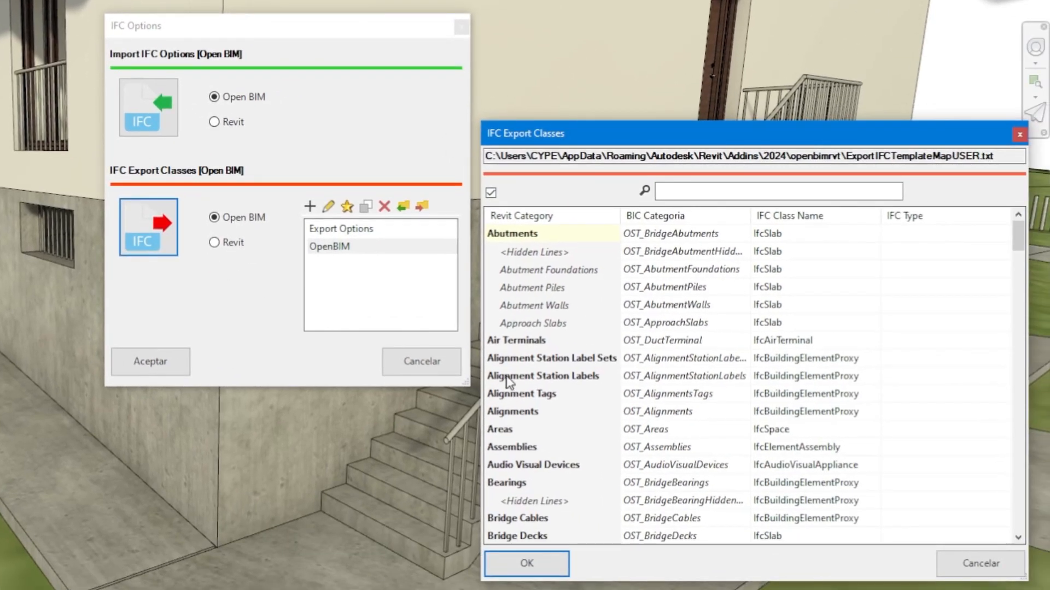
pyautogui.scroll(-3)
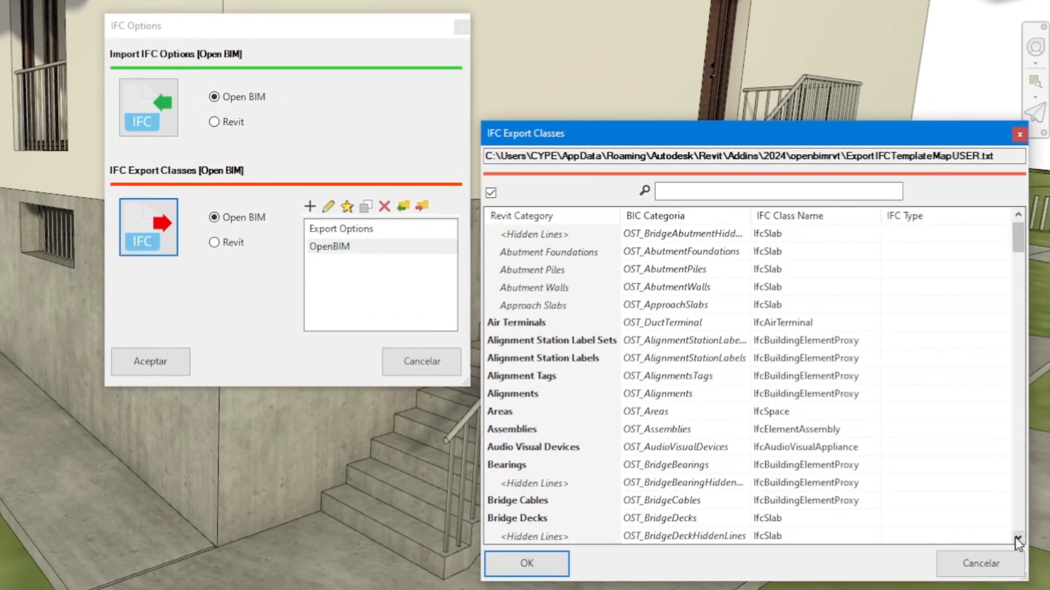